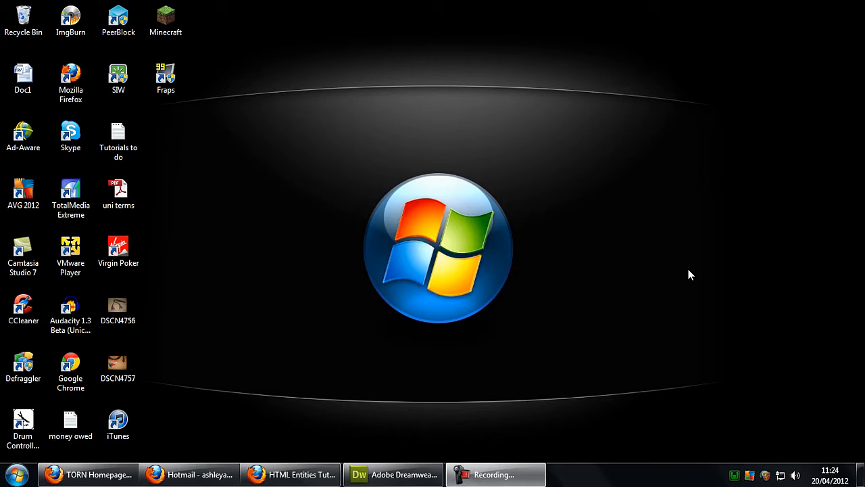
{"action": "mouse_move", "coordinate": [687, 289]}
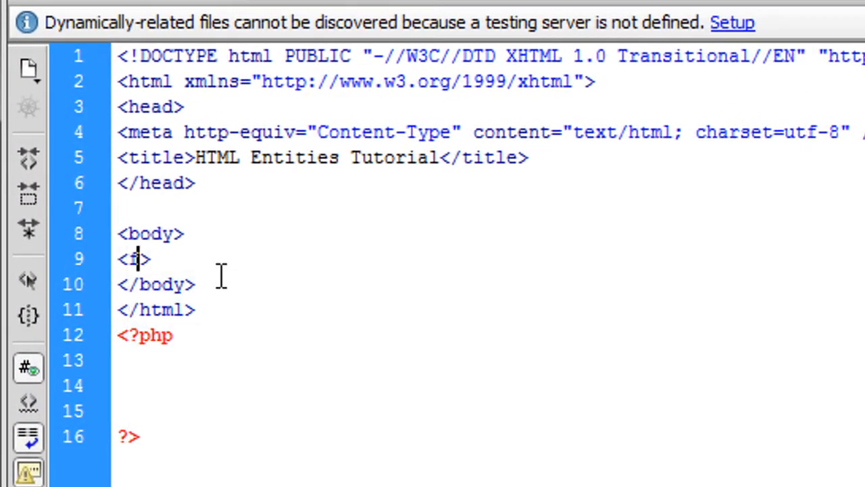
Write the opening <form action="index.php" method="POST"> tag in the body.
{"action": "type", "text": "form action=\""}
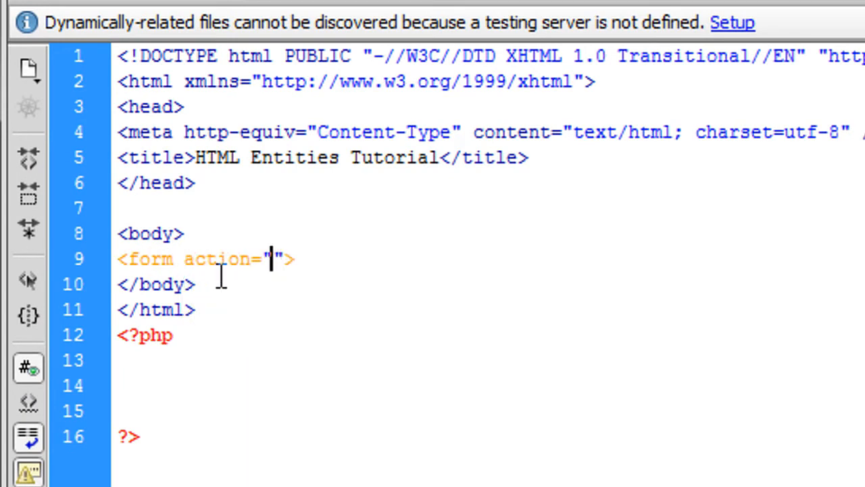
{"action": "type", "text": "index.php"}
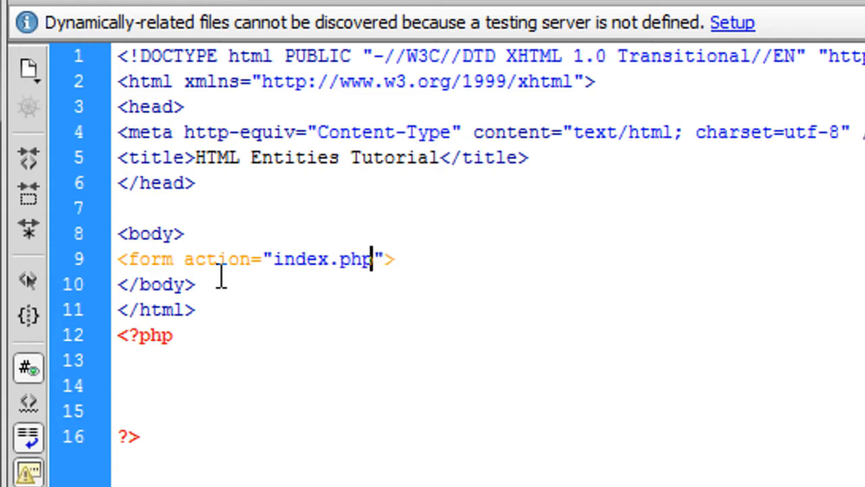
{"action": "type", "text": "method=\""}
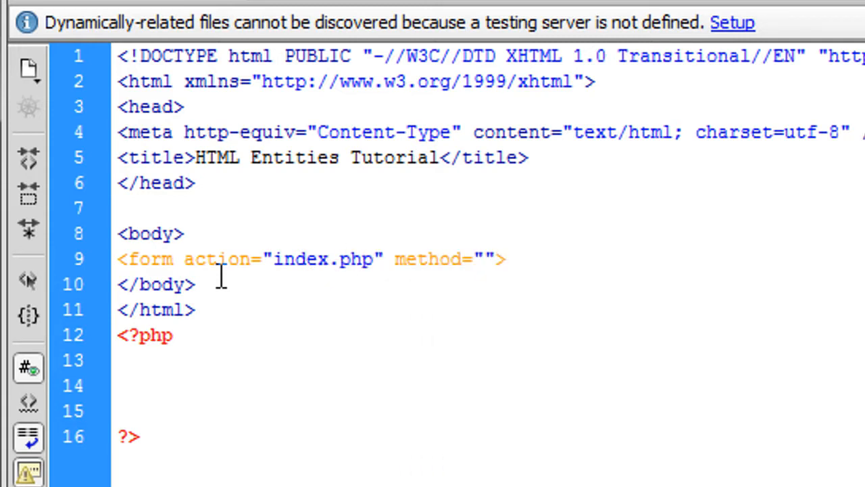
{"action": "type", "text": "POST"}
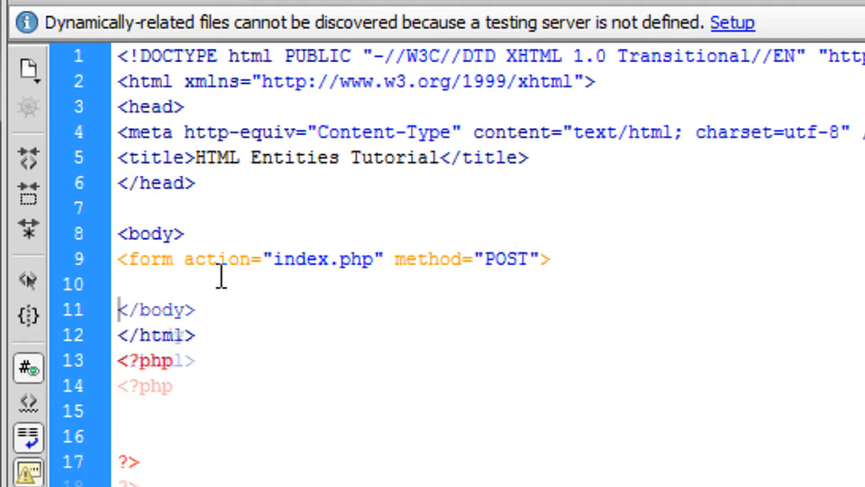
{"action": "type", "text": "/form>"}
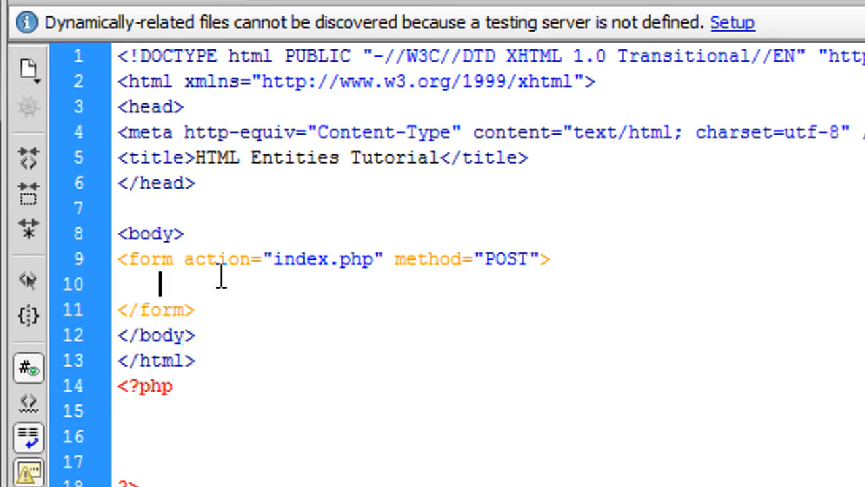
Add a text input named "text" with size 50 followed by a <br>.
{"action": "type", "text": "<input type=\"\">"}
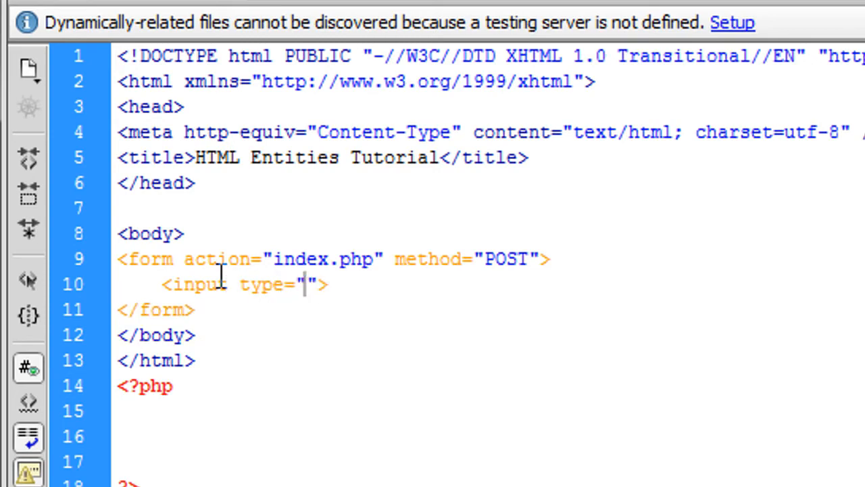
{"action": "type", "text": "text"}
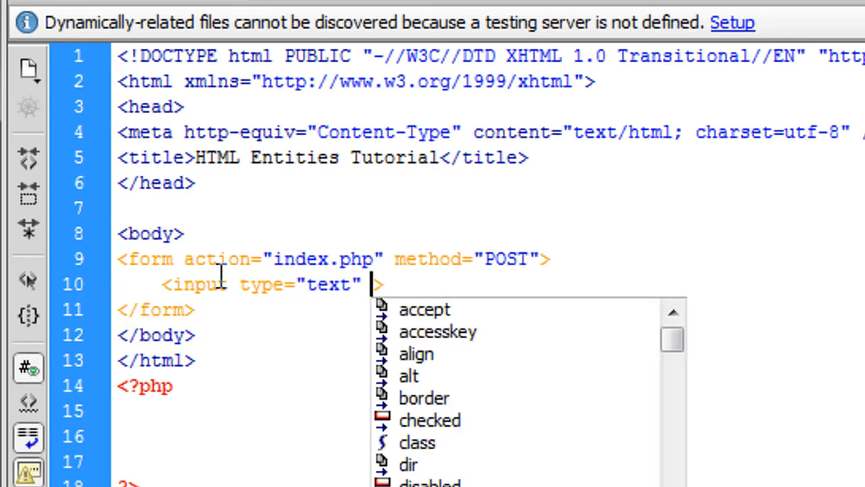
{"action": "type", "text": "name=\"te"}
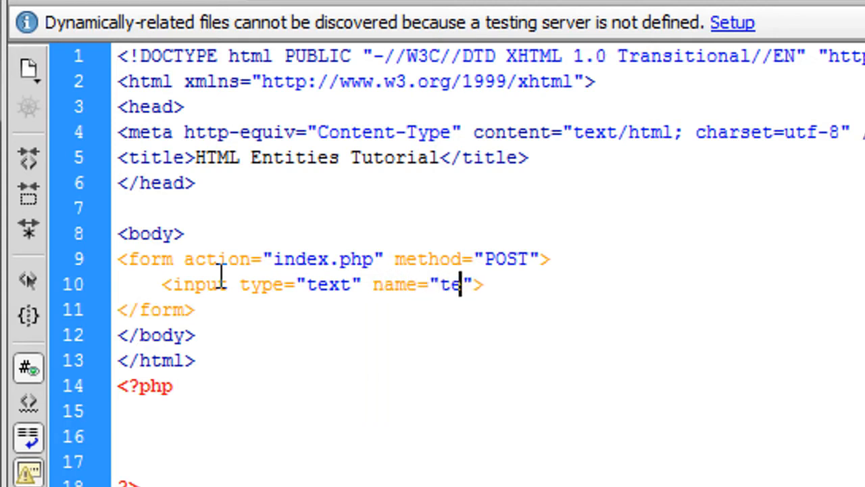
{"action": "type", "text": "xt"}
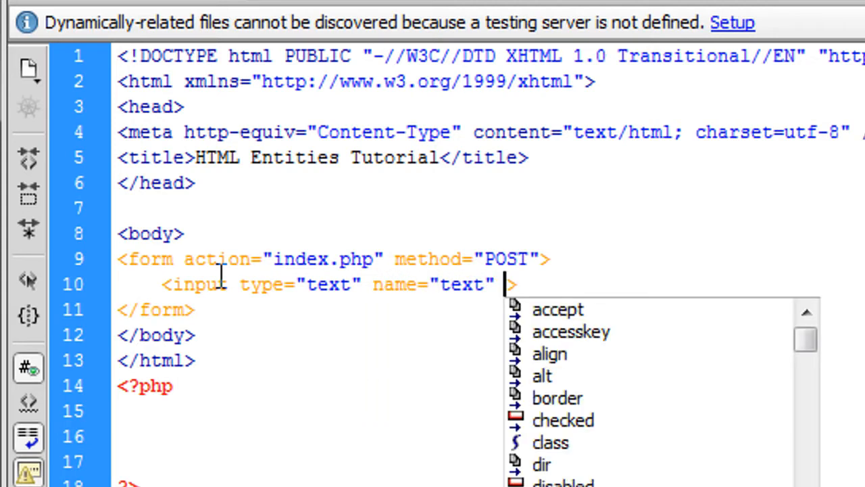
{"action": "type", "text": "size=\"50"}
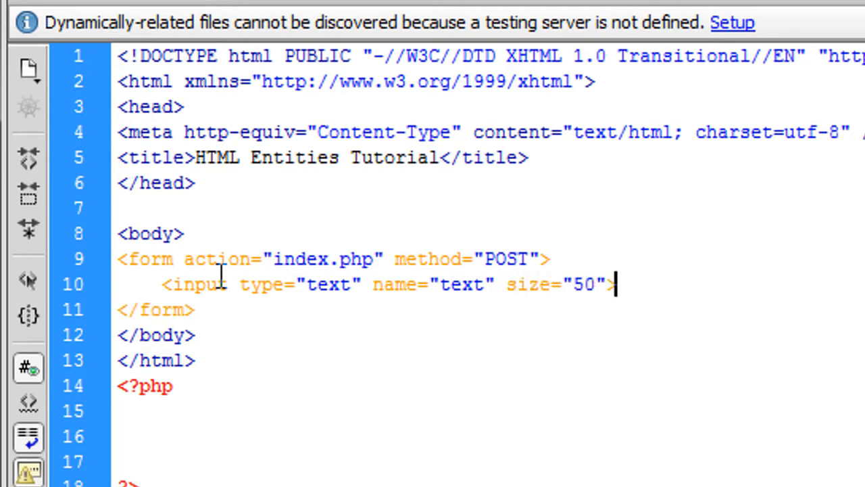
{"action": "type", "text": "<br>"}
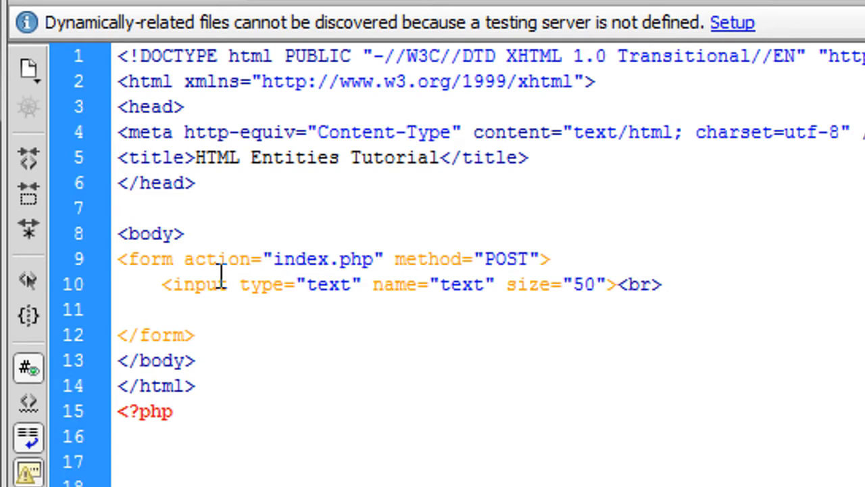
Add a submit input with value "Post" and name "submit".
{"action": "type", "text": "<>"}
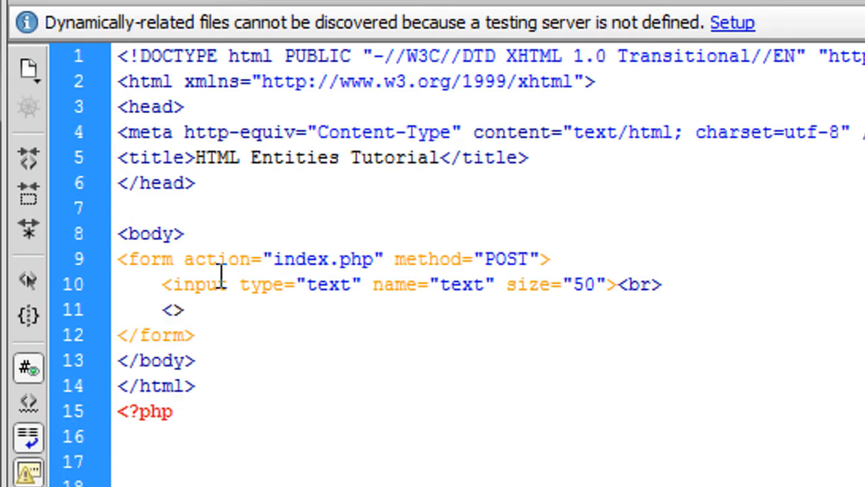
{"action": "type", "text": "input ty["}
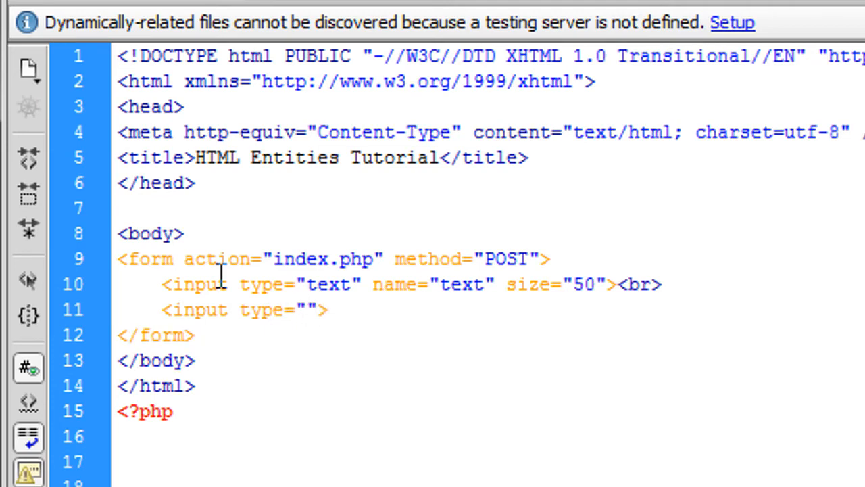
{"action": "type", "text": "submit\" value="}
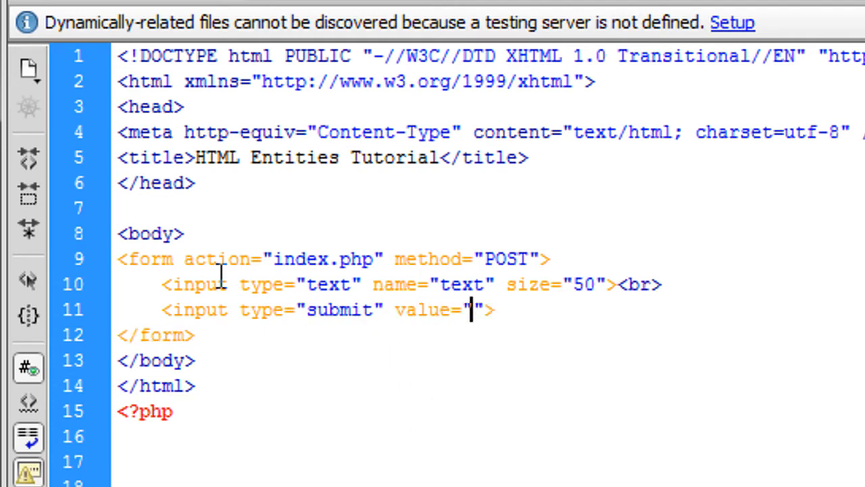
{"action": "type", "text": "PC"}
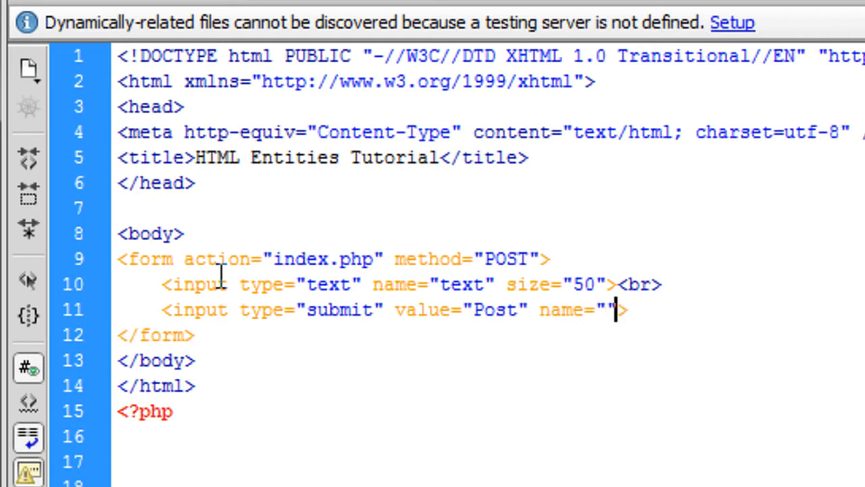
{"action": "type", "text": "submit"}
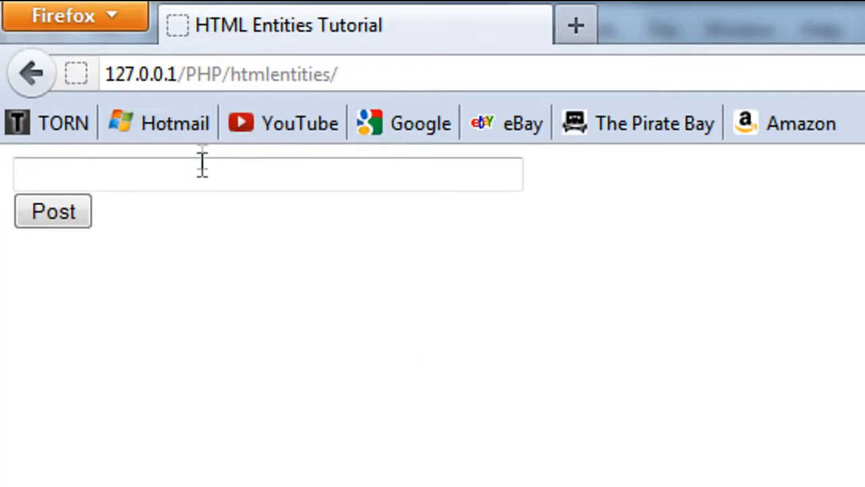
View the htmlentities page in Firefox and return to the index.php source.
{"action": "type", "text": "df"}
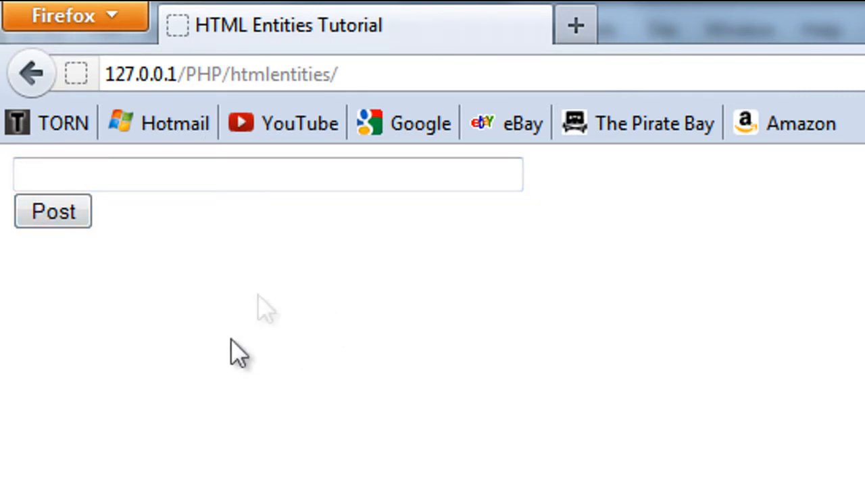
{"action": "left_click", "coordinate": [267, 173]}
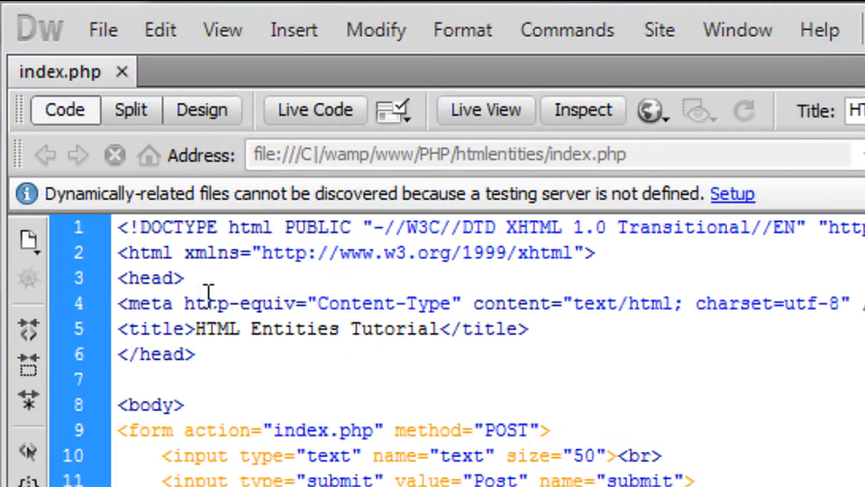
Write the if(isset($_POST['submit'])) check inside the PHP block.
{"action": "scroll", "scroll_direction": "down", "scroll_amount": 3}
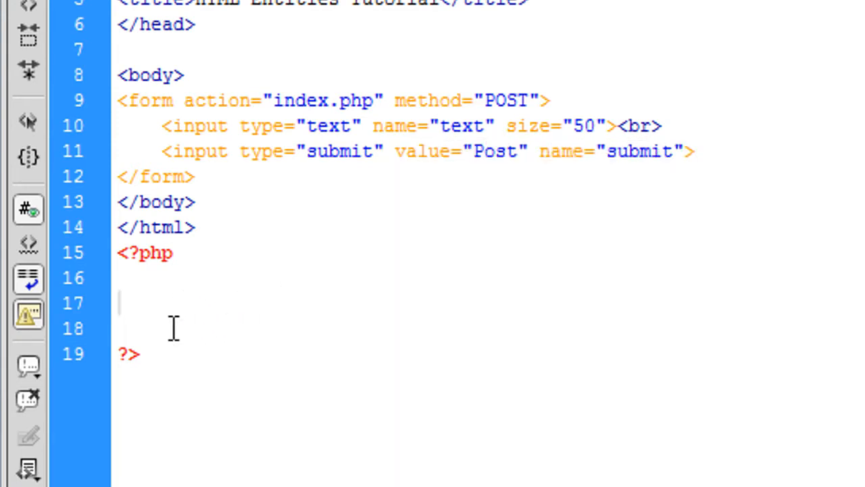
{"action": "type", "text": "if()"}
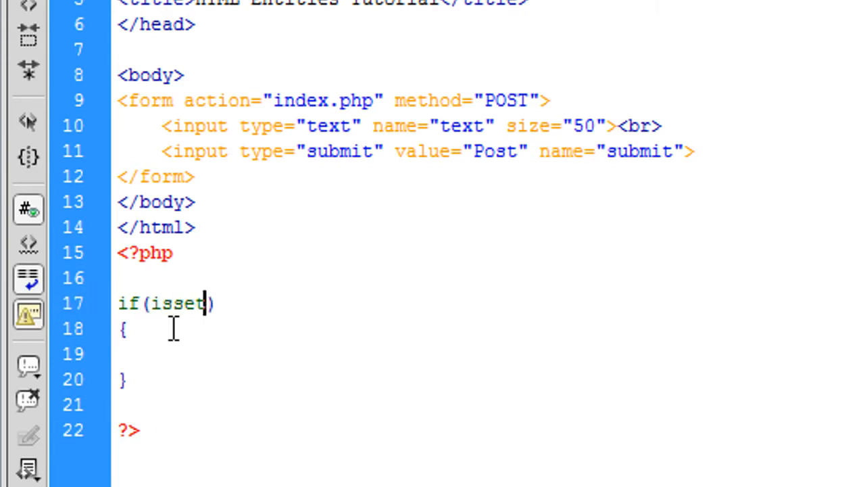
{"action": "type", "text": "$_POST"}
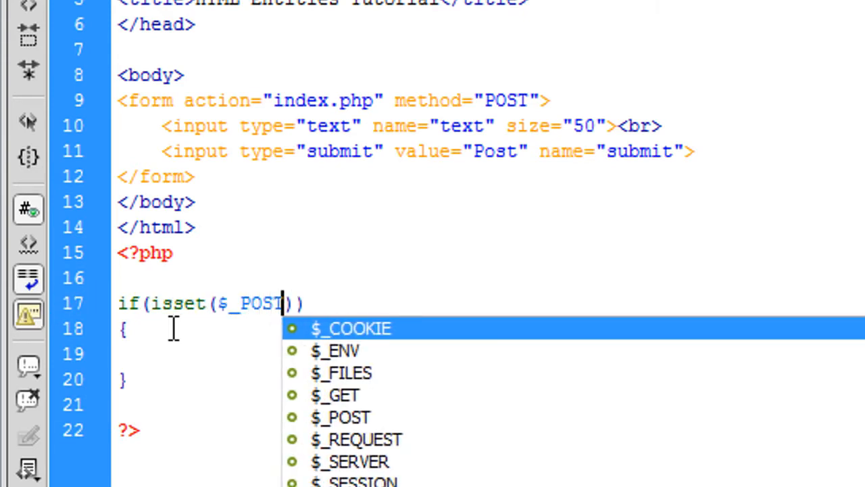
{"action": "type", "text": "['sub'"}
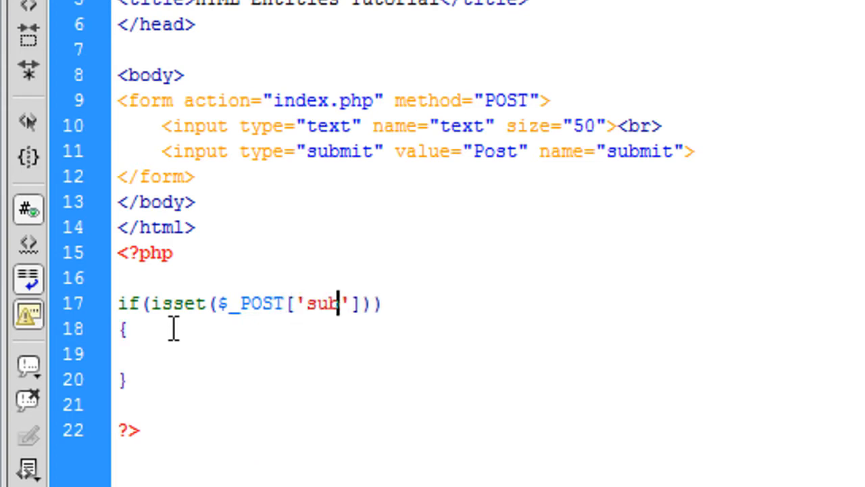
{"action": "type", "text": "mit"}
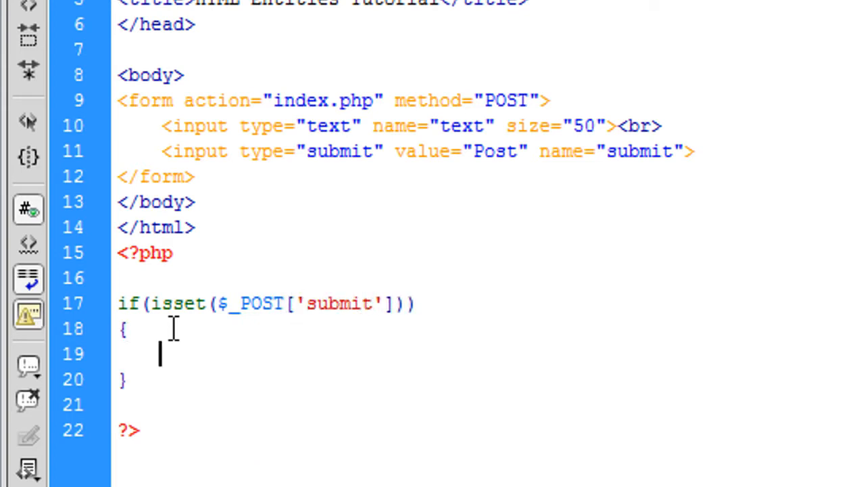
Assign $message = $_POST['text']; inside the if block.
{"action": "type", "text": "$"}
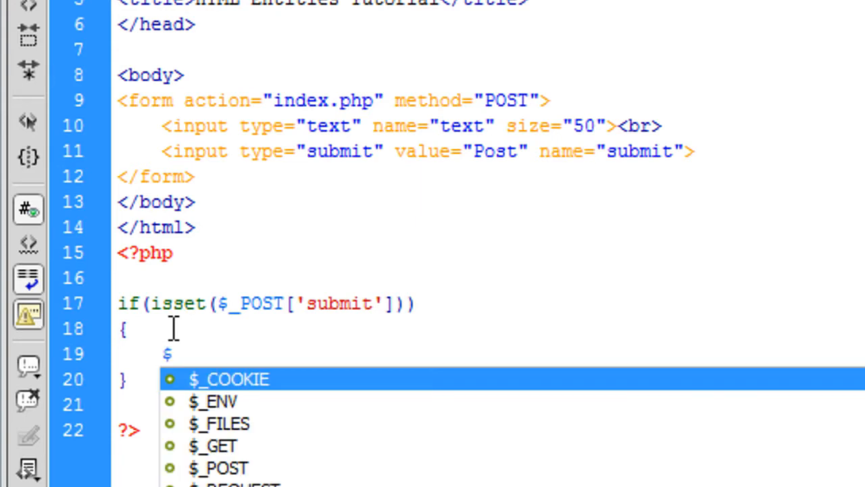
{"action": "type", "text": "message ="}
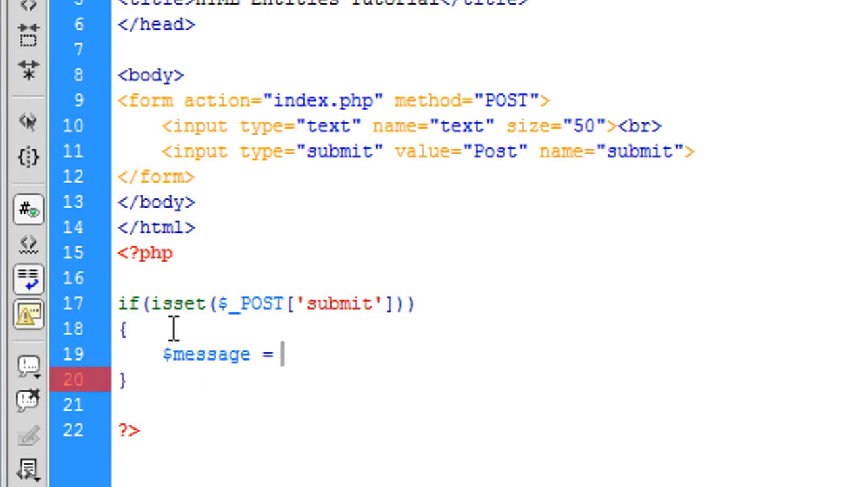
{"action": "type", "text": "$_POST[];"}
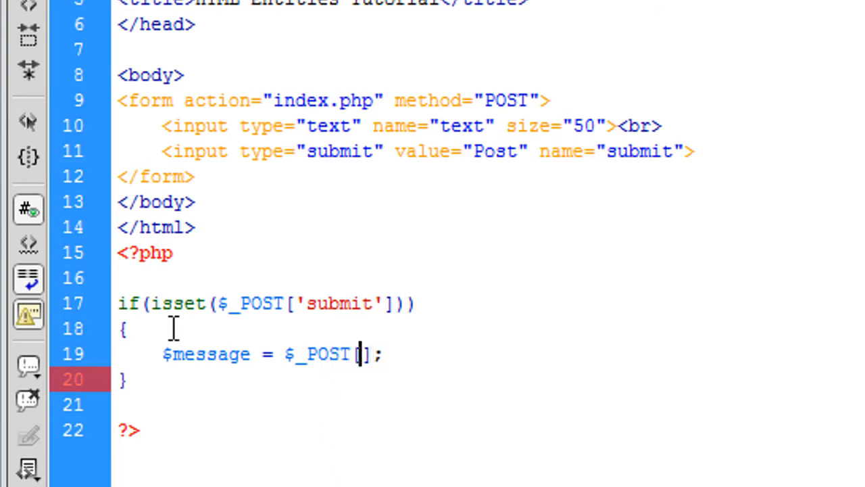
{"action": "type", "text": "'text'"}
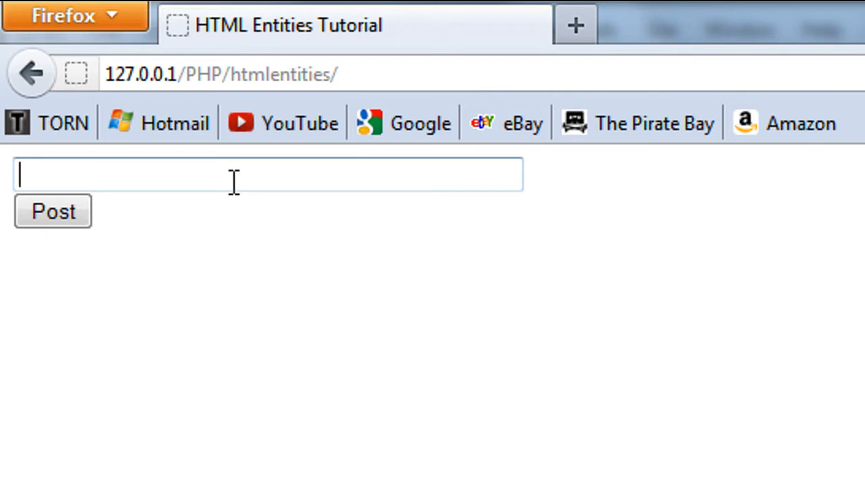
Post "this is a message", then repost it wrapped in <strong> tags so it renders bold.
{"action": "type", "text": "this is a messa"}
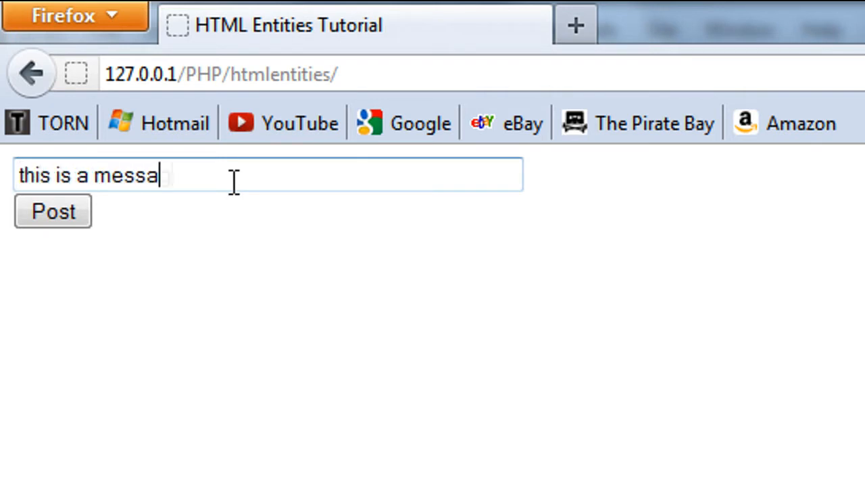
{"action": "left_click", "coordinate": [53, 211]}
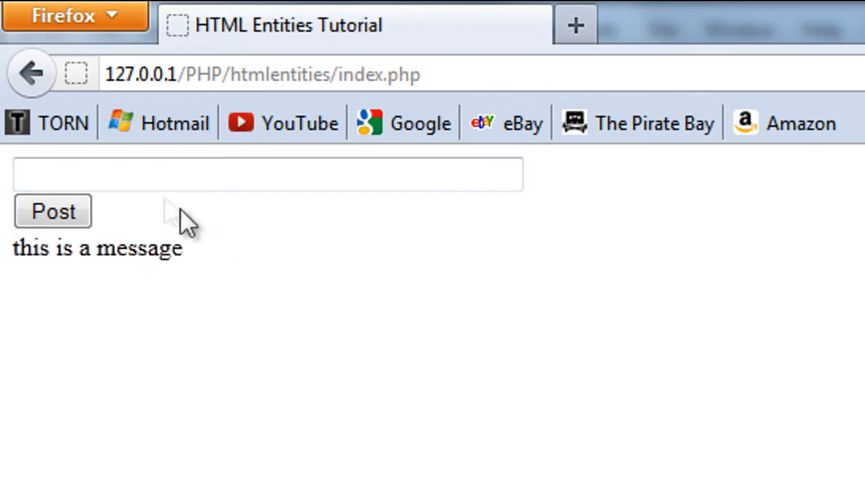
{"action": "mouse_move", "coordinate": [451, 280]}
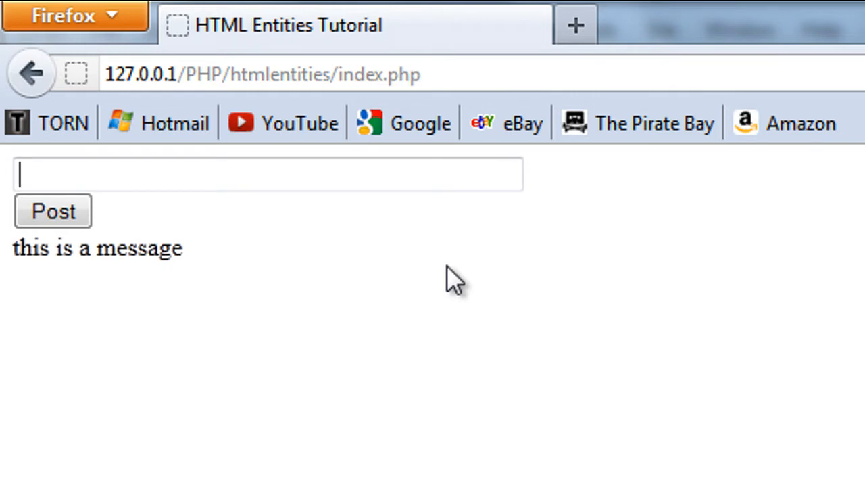
{"action": "type", "text": "<>"}
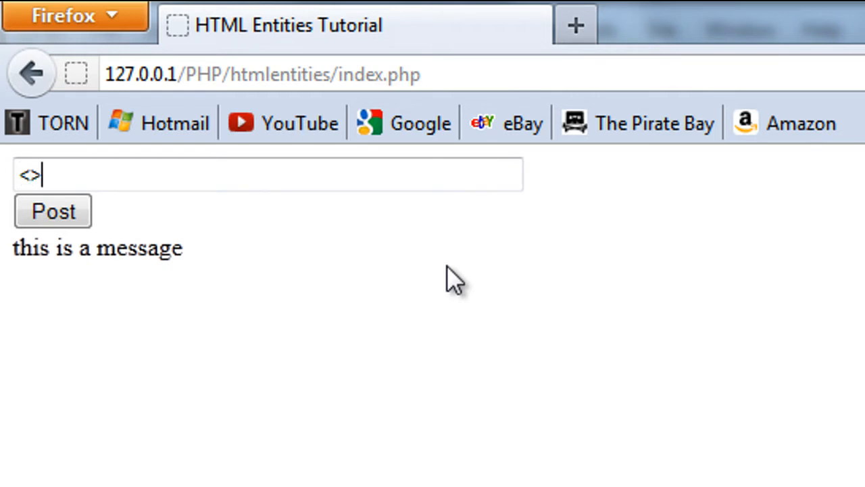
{"action": "type", "text": "strong>"}
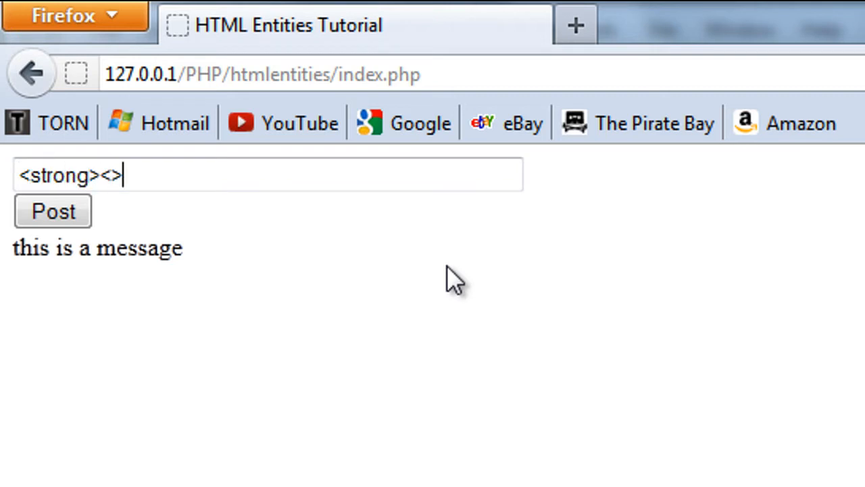
{"action": "type", "text": "/s"}
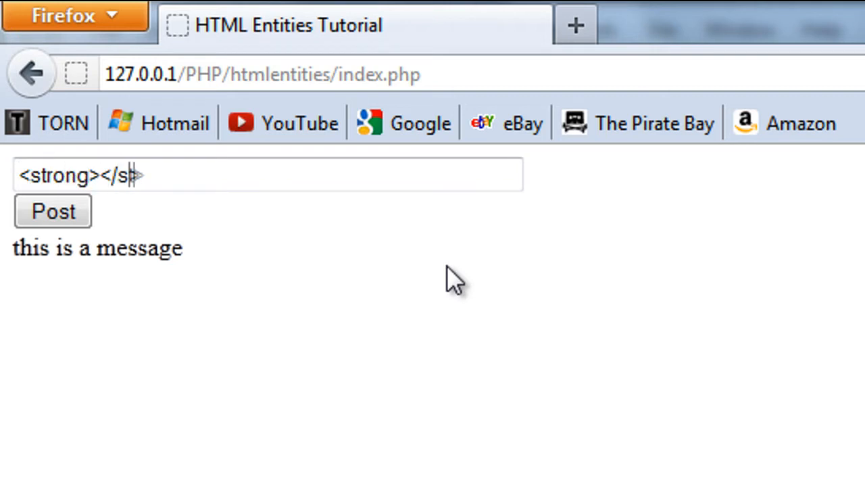
{"action": "type", "text": "trong>"}
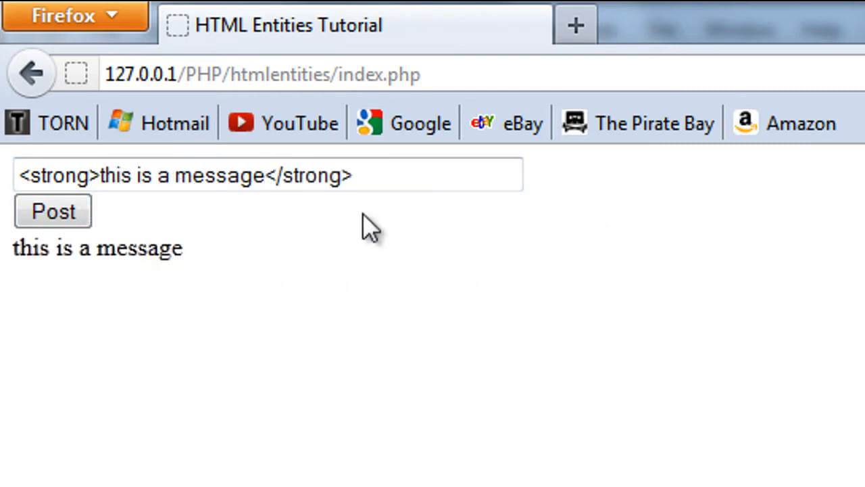
{"action": "double_click", "coordinate": [316, 175]}
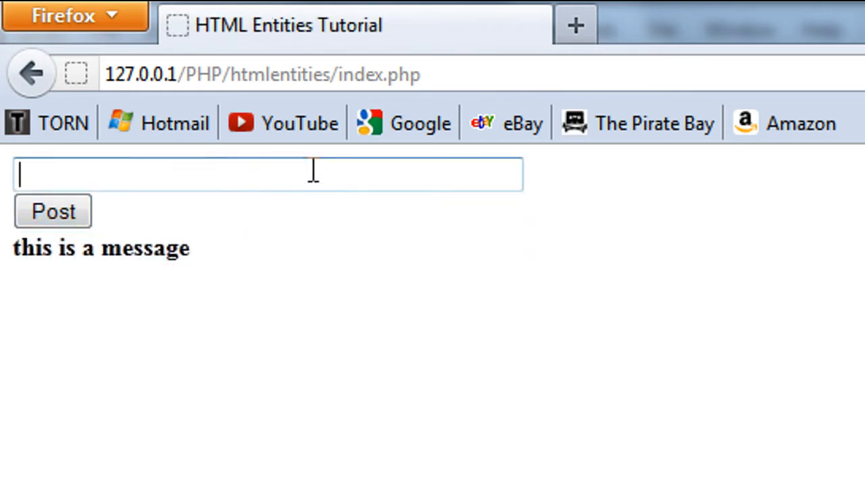
{"action": "type", "text": "<>"}
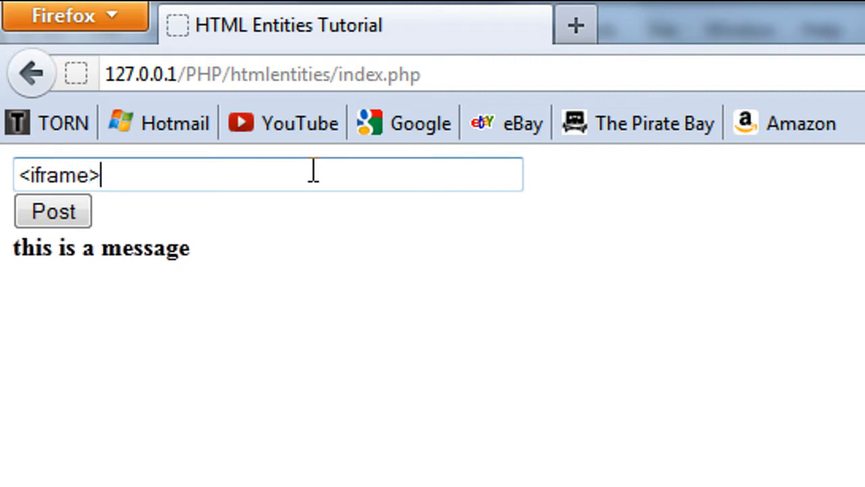
Post an <iframe> tag with the relative src "abel".
{"action": "type", "text": "</i>"}
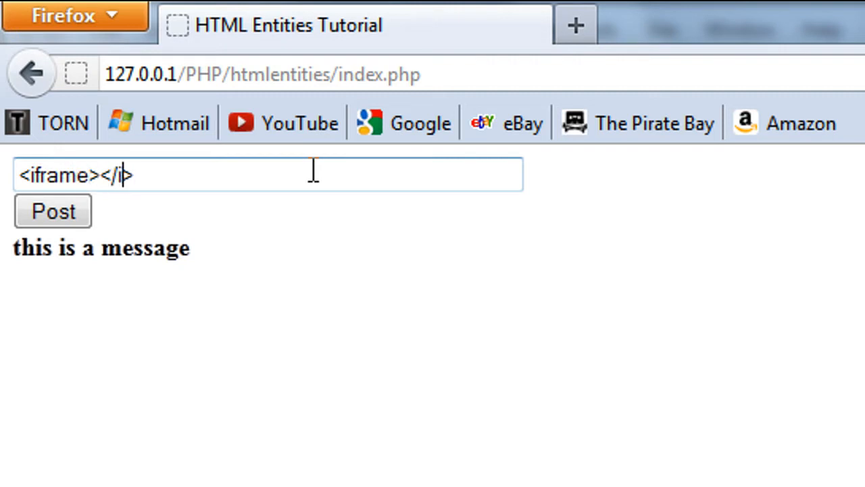
{"action": "type", "text": "frame>"}
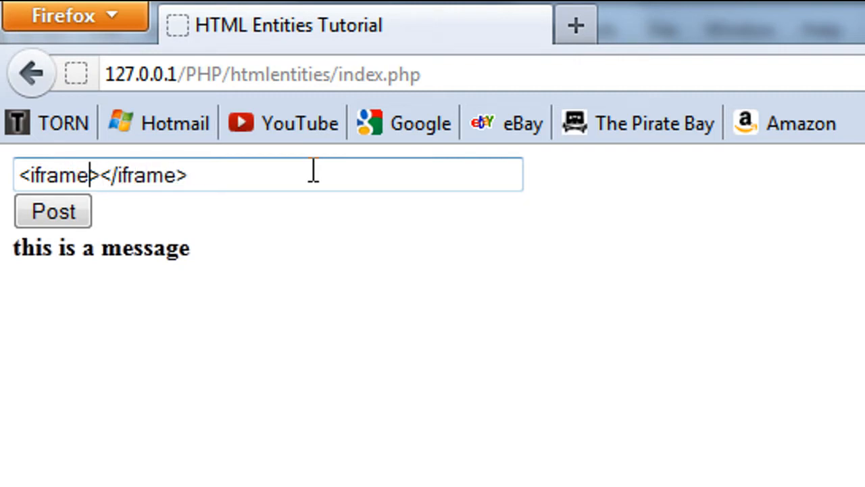
{"action": "type", "text": "src"}
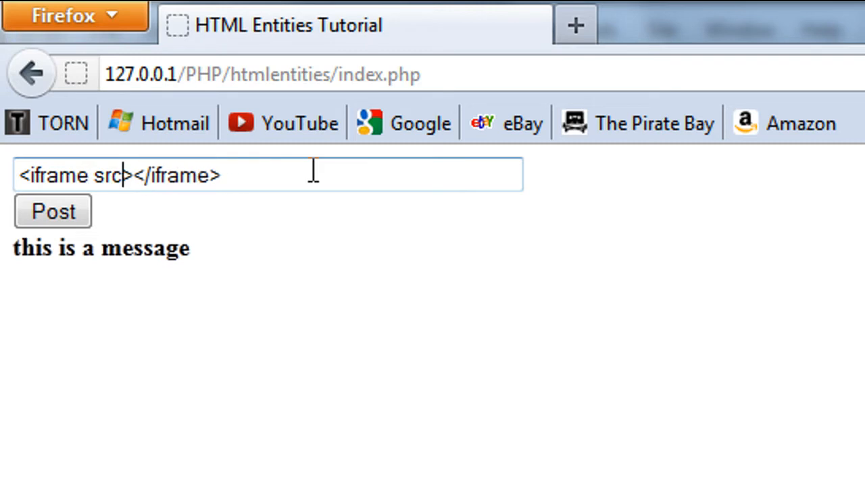
{"action": "type", "text": "=\"abel\""}
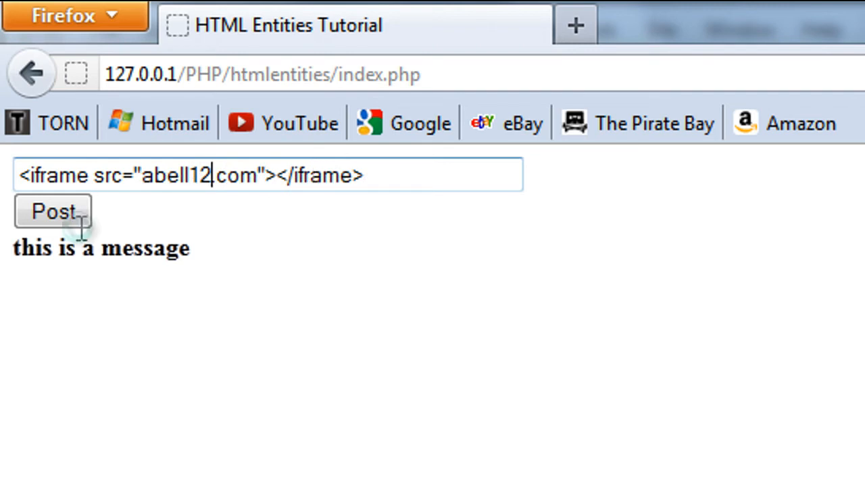
{"action": "mouse_move", "coordinate": [524, 192]}
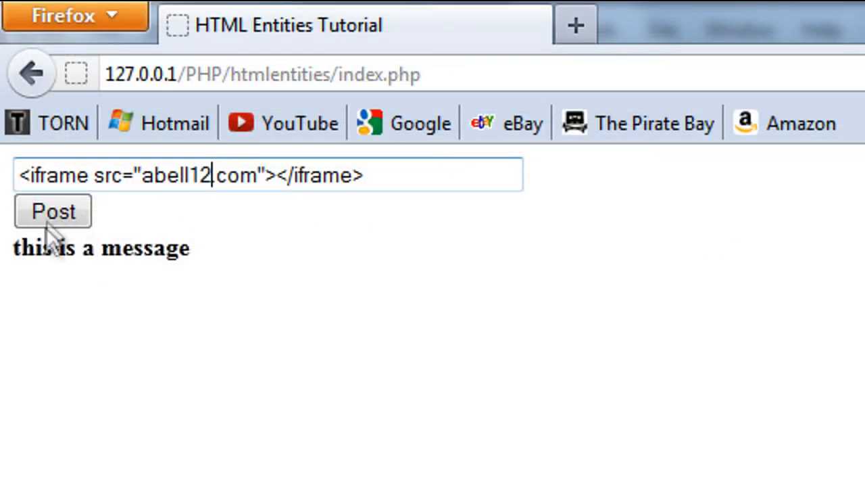
{"action": "left_click", "coordinate": [53, 211]}
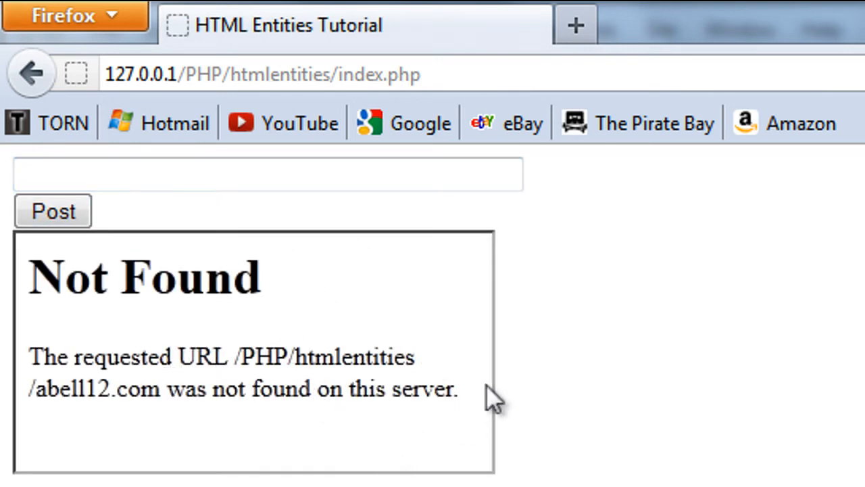
{"action": "left_click", "coordinate": [268, 173]}
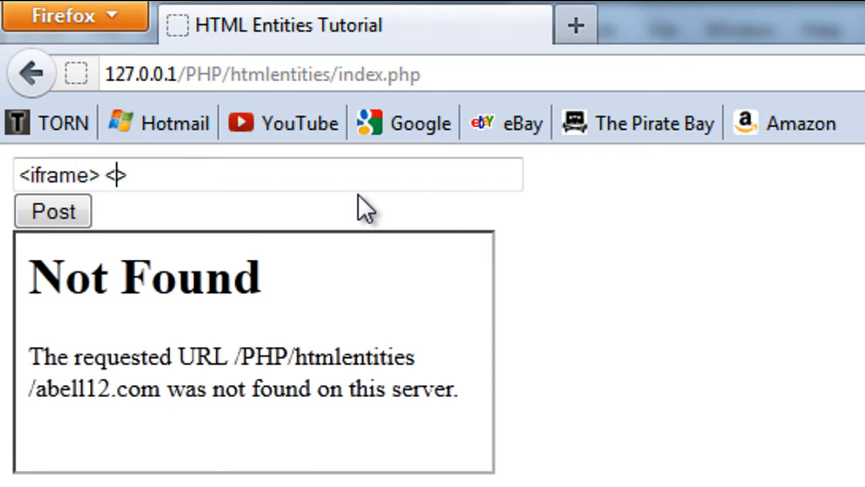
{"action": "type", "text": "/iframe>"}
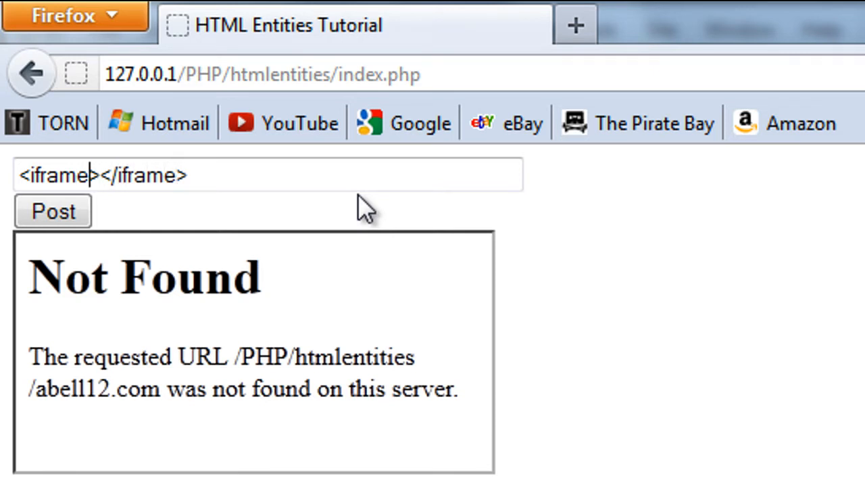
{"action": "type", "text": "src=\"ht"}
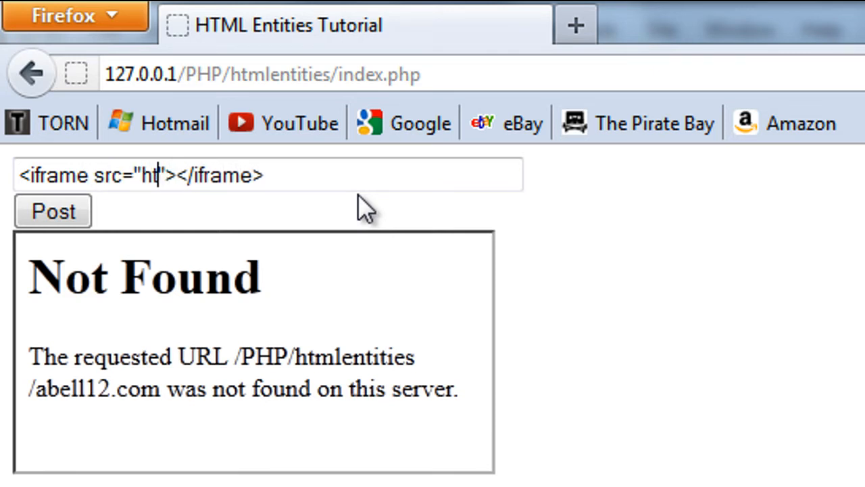
{"action": "type", "text": "tp://www.a"}
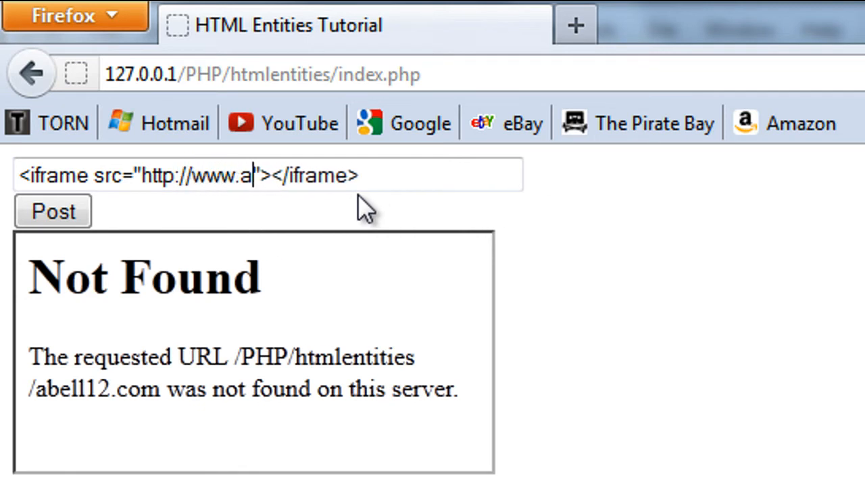
{"action": "type", "text": "bell1."}
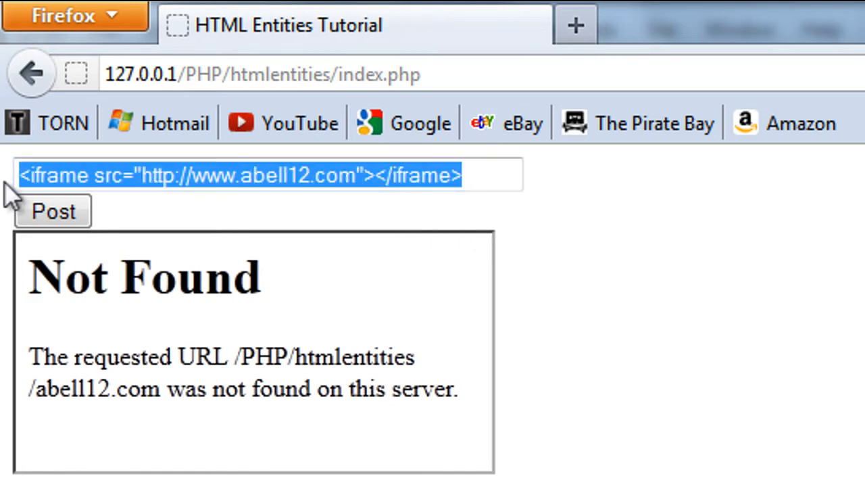
{"action": "left_click", "coordinate": [52, 210]}
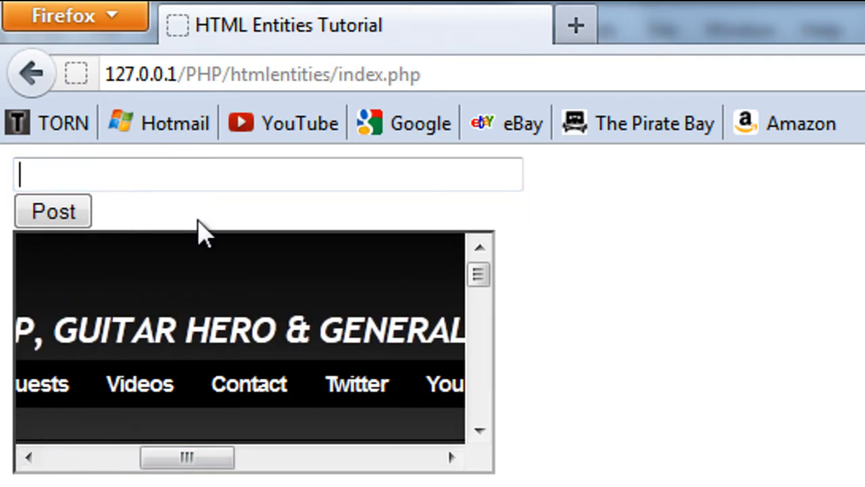
{"action": "type", "text": "<iframe src=\"http://www.abell12.com\"></iframe>"}
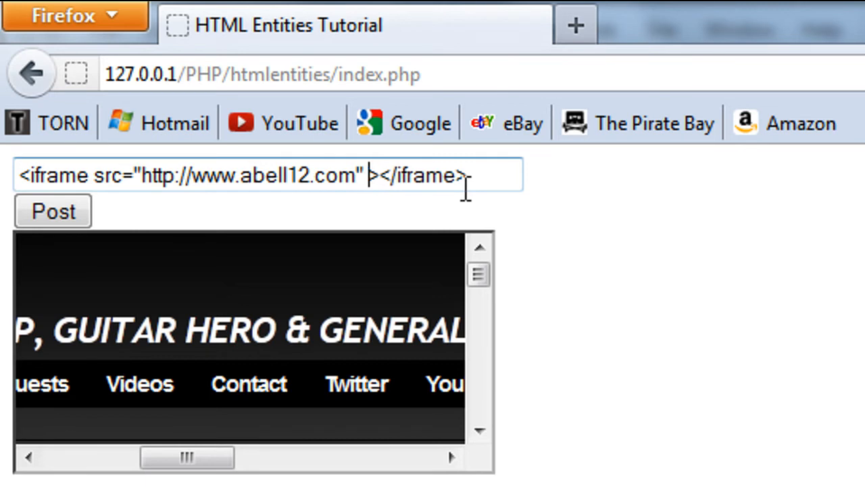
Add width="100%" height="700" to the iframe tag and post it.
{"action": "type", "text": "width=\"1\""}
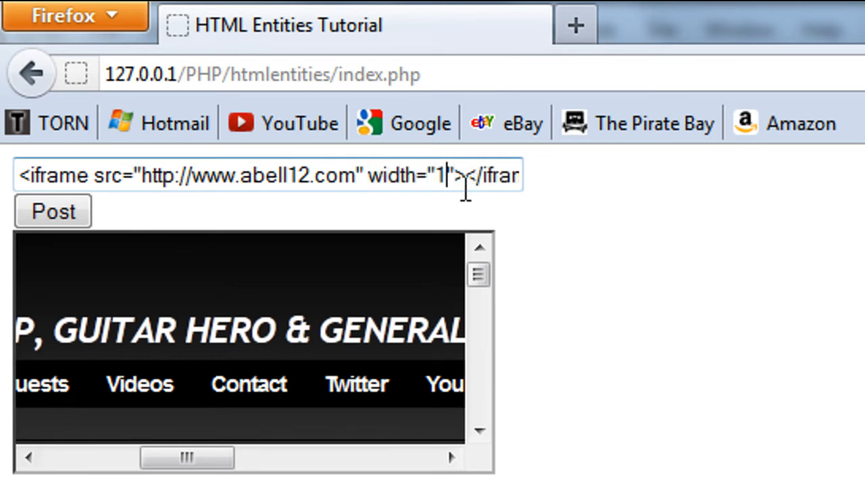
{"action": "type", "text": "00%"}
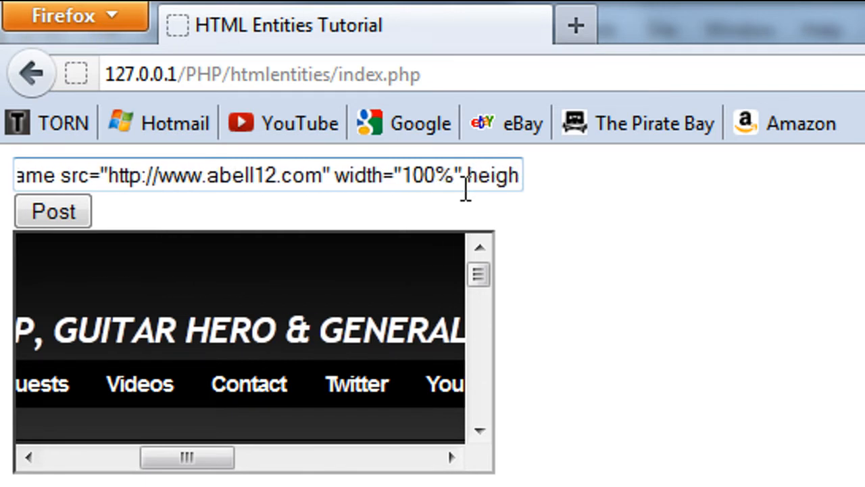
{"action": "type", "text": "=\""}
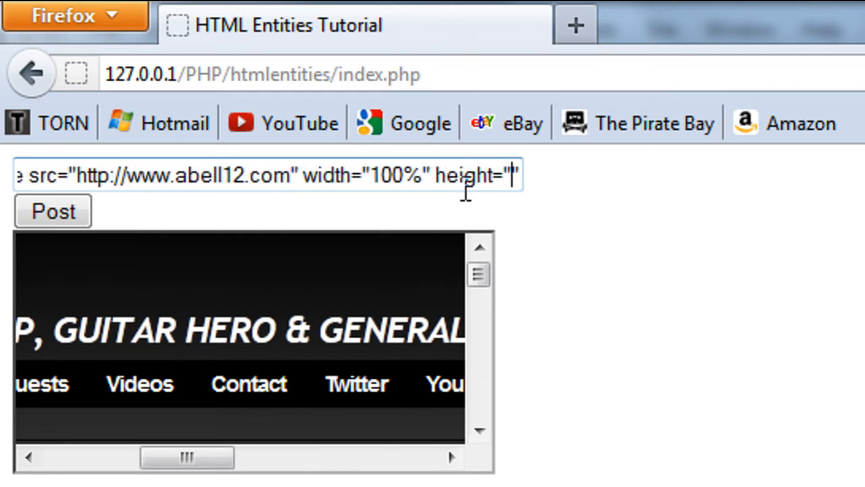
{"action": "type", "text": "7\">"}
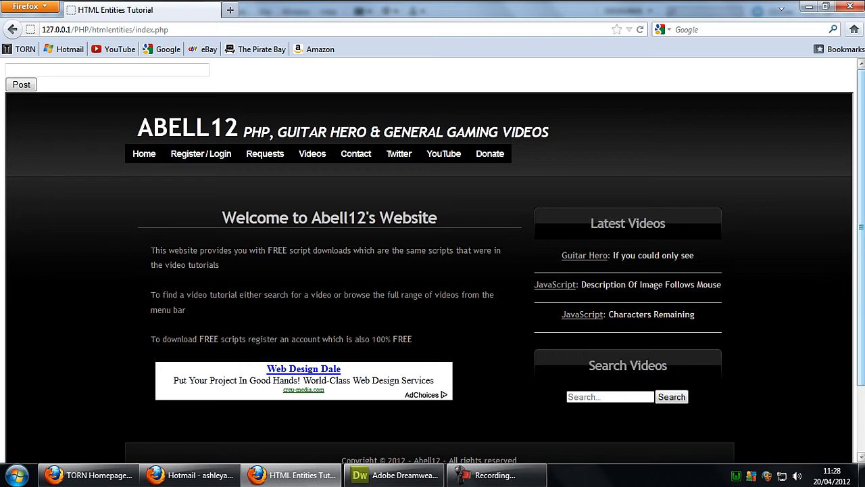
{"action": "mouse_move", "coordinate": [408, 186]}
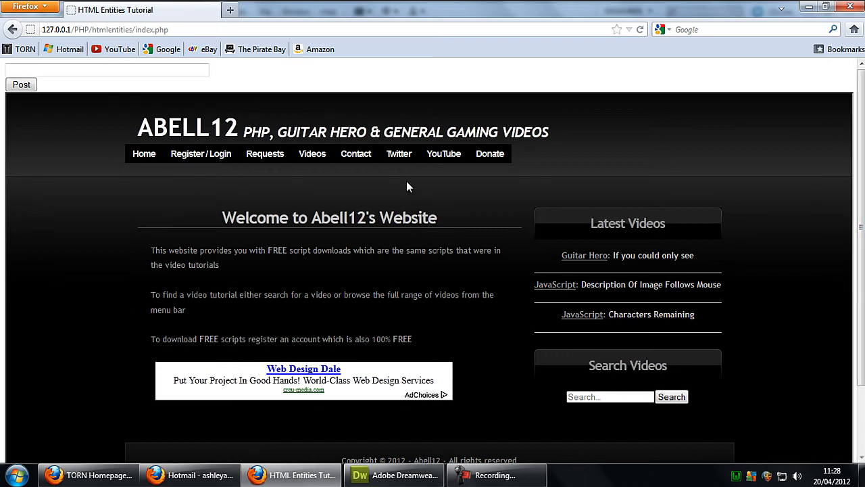
{"action": "mouse_move", "coordinate": [398, 183]}
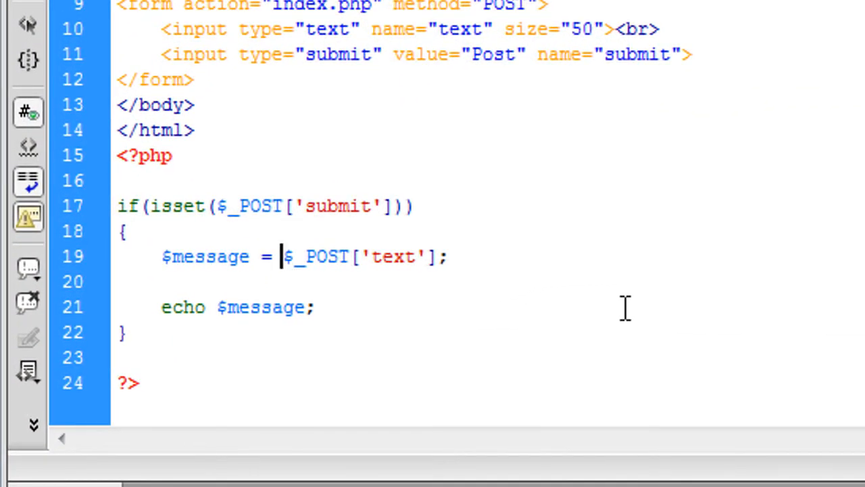
Wrap the assignment as $message = htmlentities($_POST['text']); on line 19.
{"action": "type", "text": "htm"}
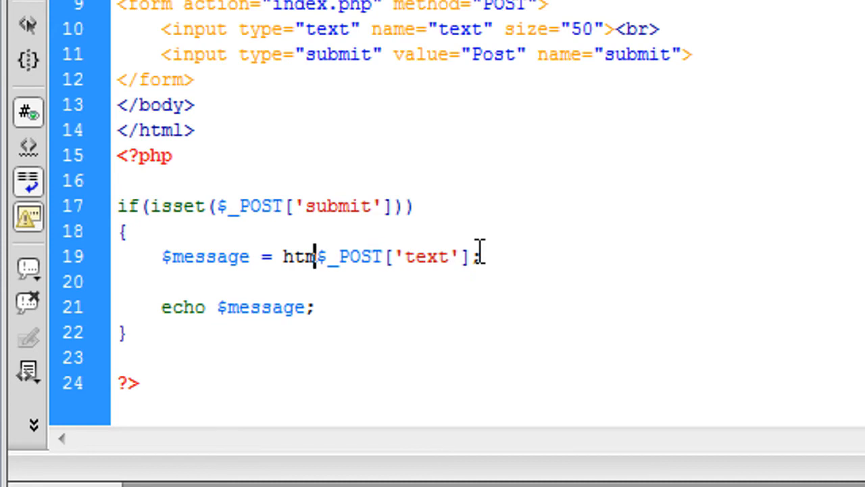
{"action": "type", "text": "lentit"}
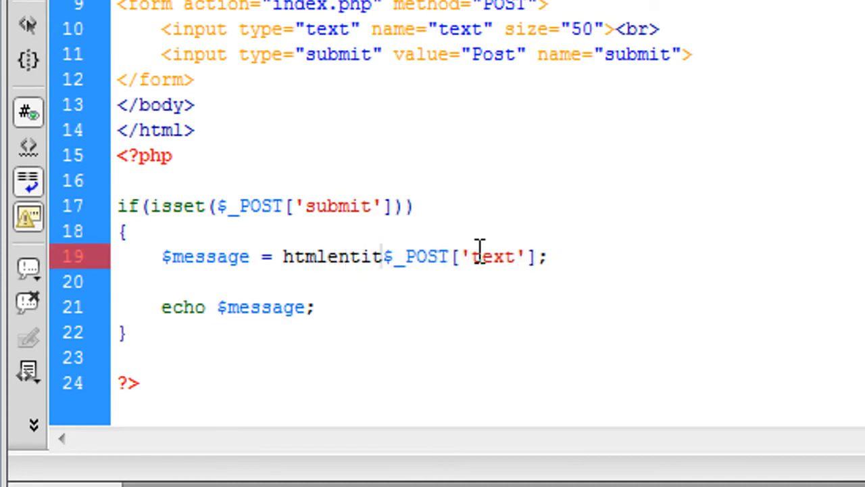
{"action": "type", "text": "ies("}
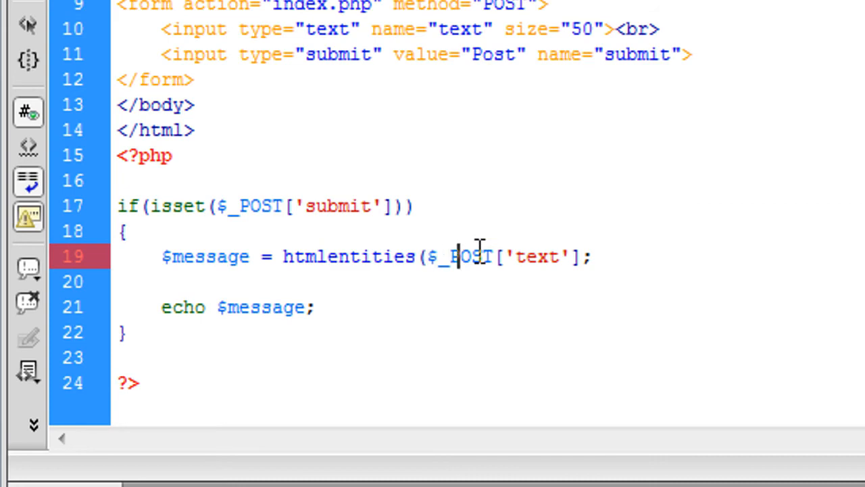
{"action": "type", "text": ")"}
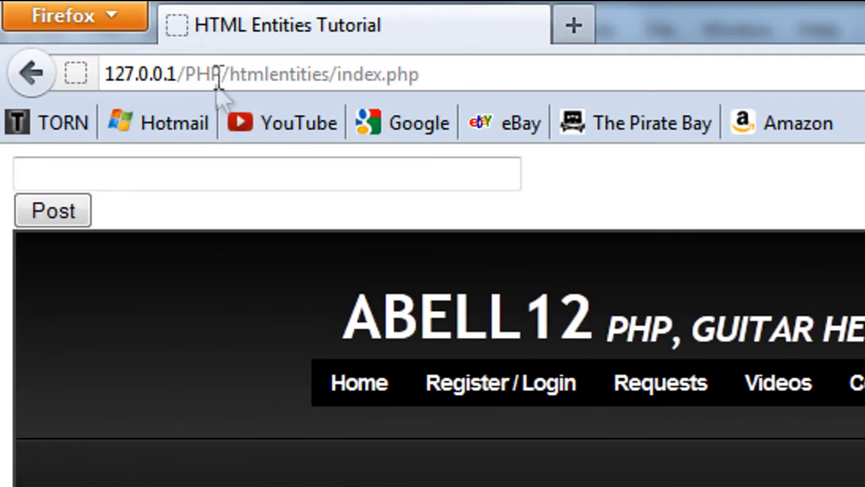
Post the full-size iframe tag again so it echoes as escaped plain text.
{"action": "type", "text": "<iframe src=\"http://www.abell12.com\" width=\"100%\" height=\"700\"></iframe>"}
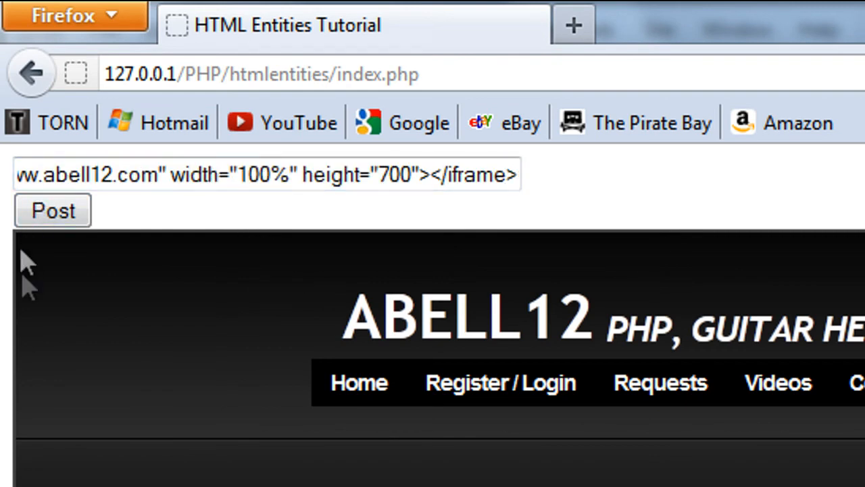
{"action": "left_click", "coordinate": [51, 211]}
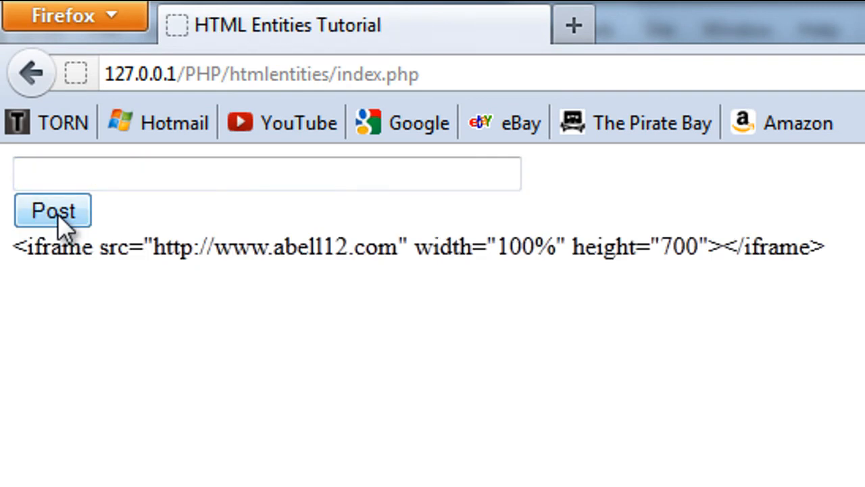